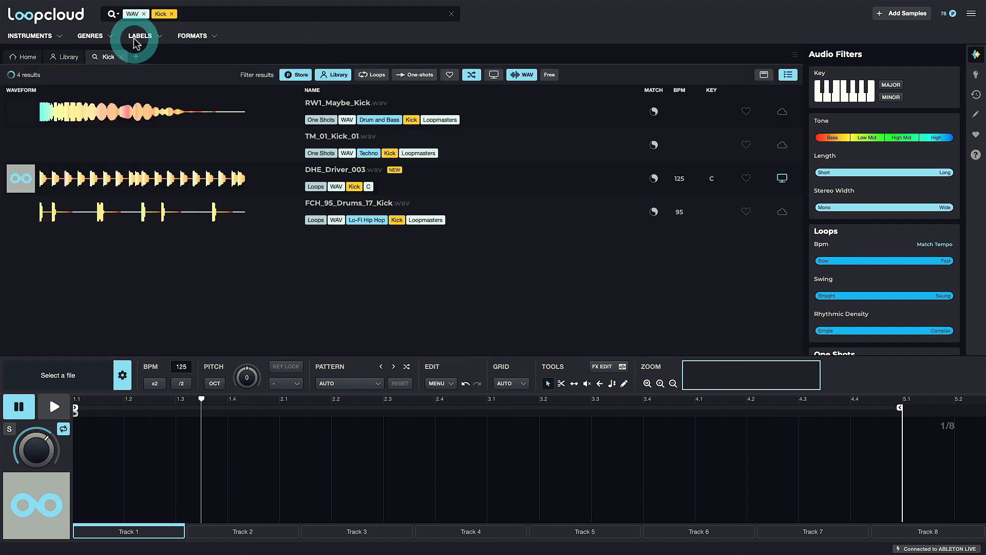
Step: Filter the kick results to loops with DHE_Driver_003 on track 1, then start a hi-hat search
click(371, 74)
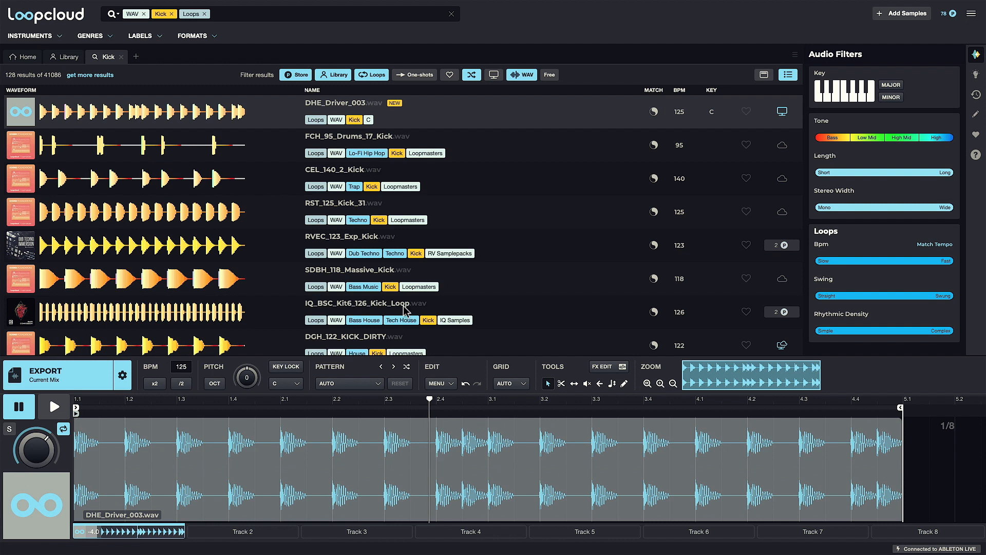
click(138, 56)
text(hi)
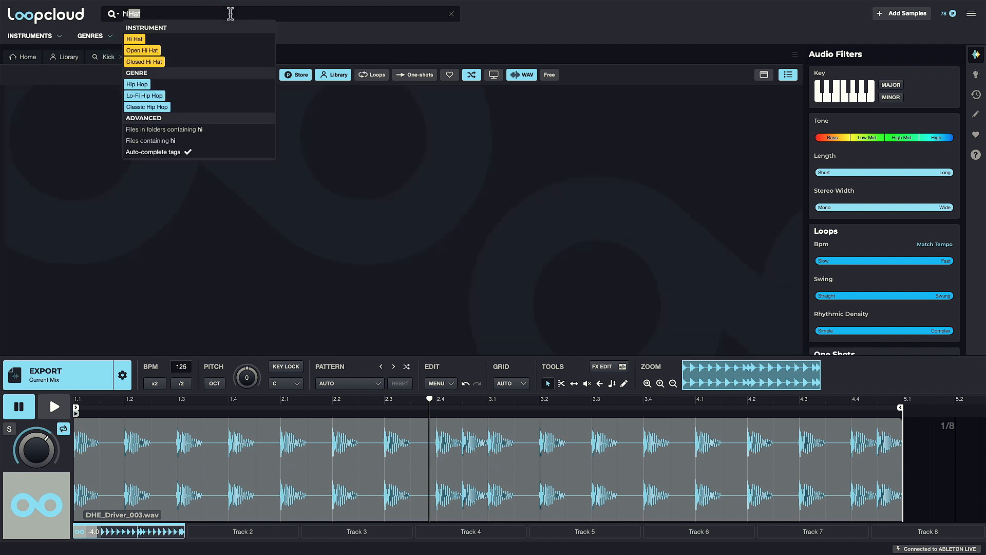
Step: Search the Hi Hat tag, filter to loops and load Hat 2_001 onto track 2
click(133, 39)
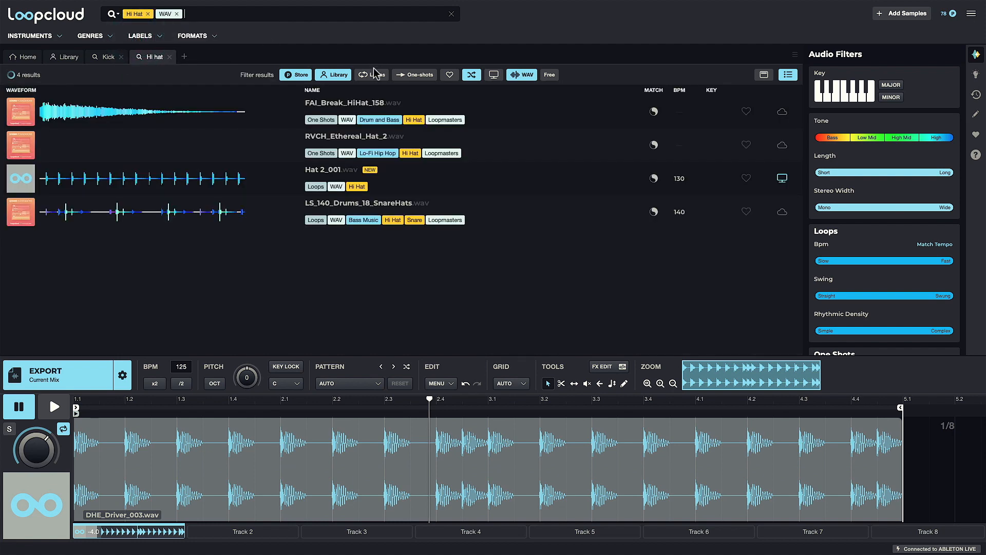
click(371, 74)
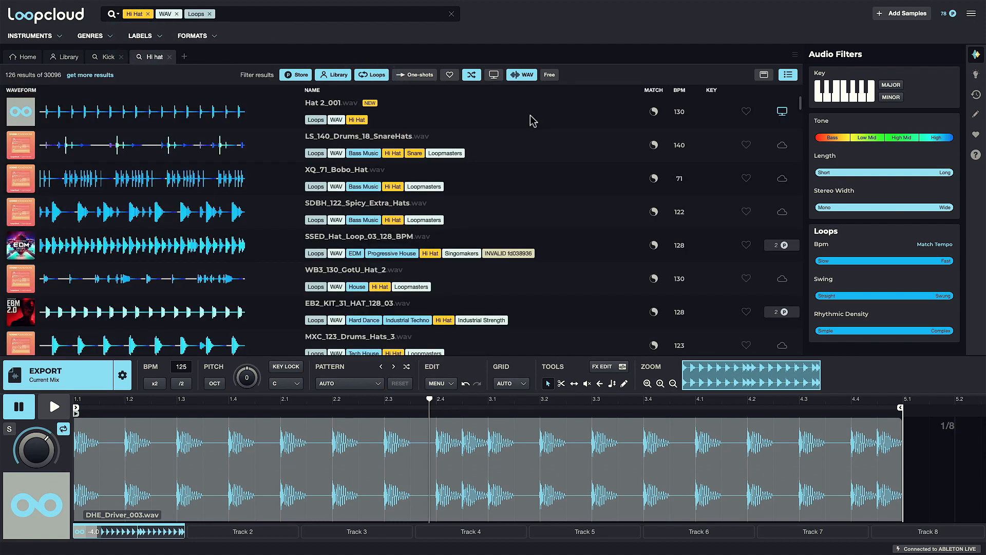
mouse_move(455, 113)
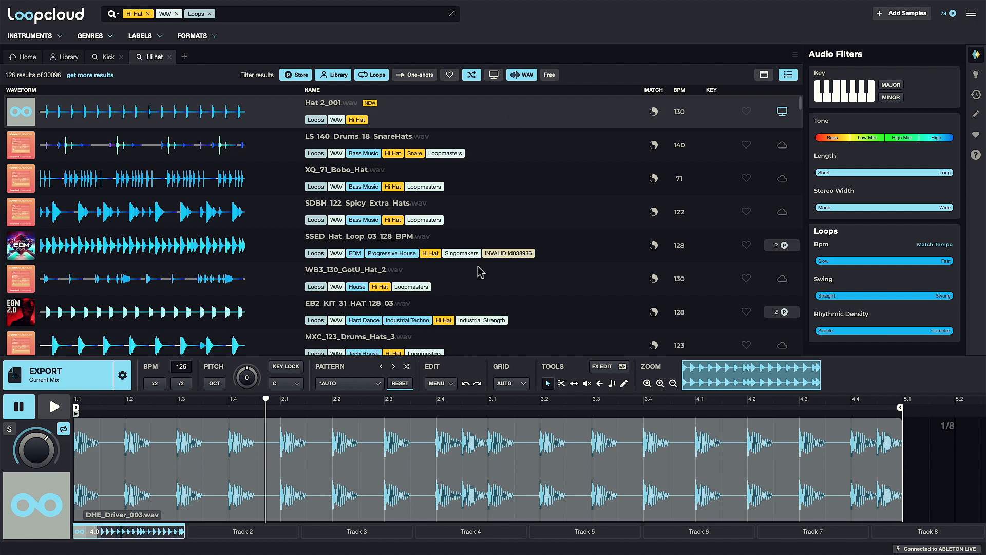
click(646, 383)
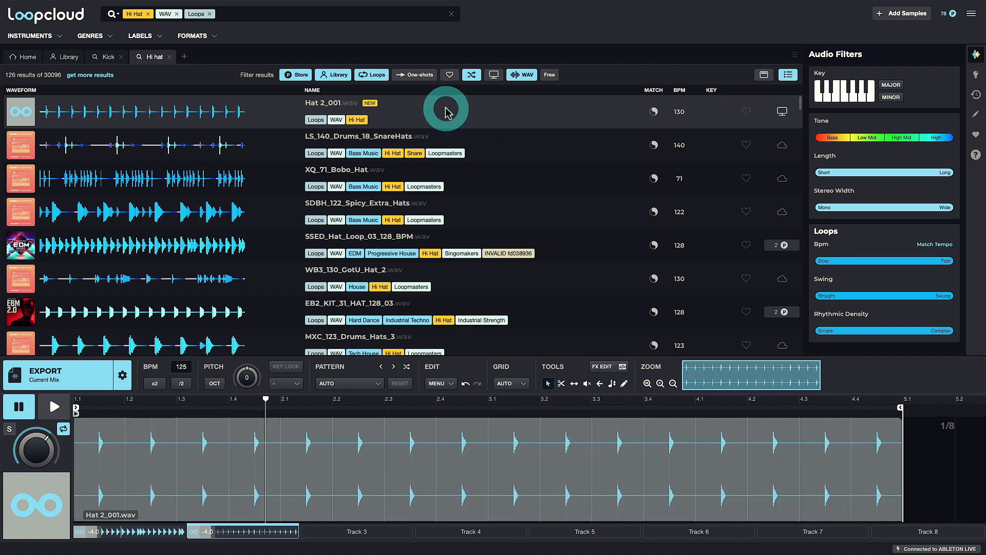
Step: Play the hi-hat loop together with the kick and audition the results
click(54, 406)
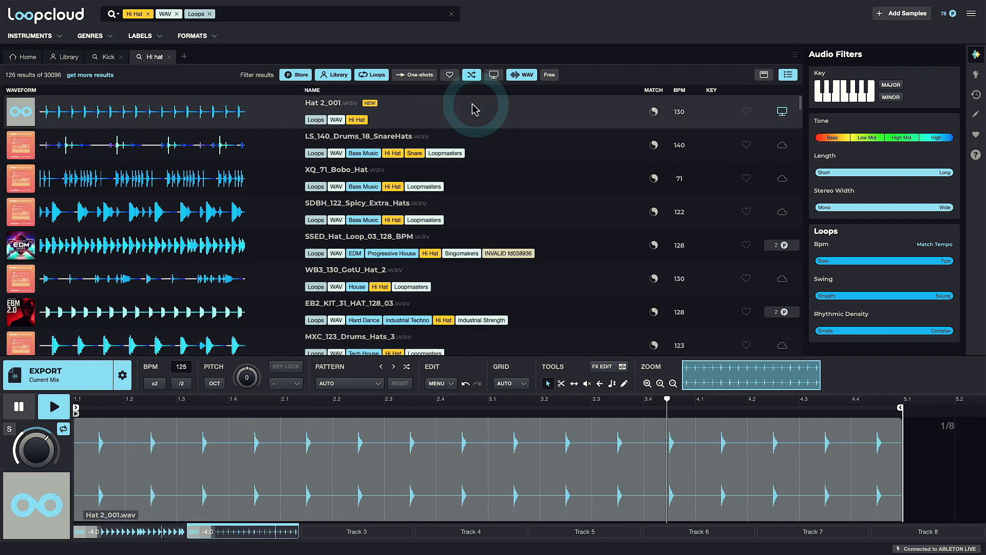
mouse_move(516, 148)
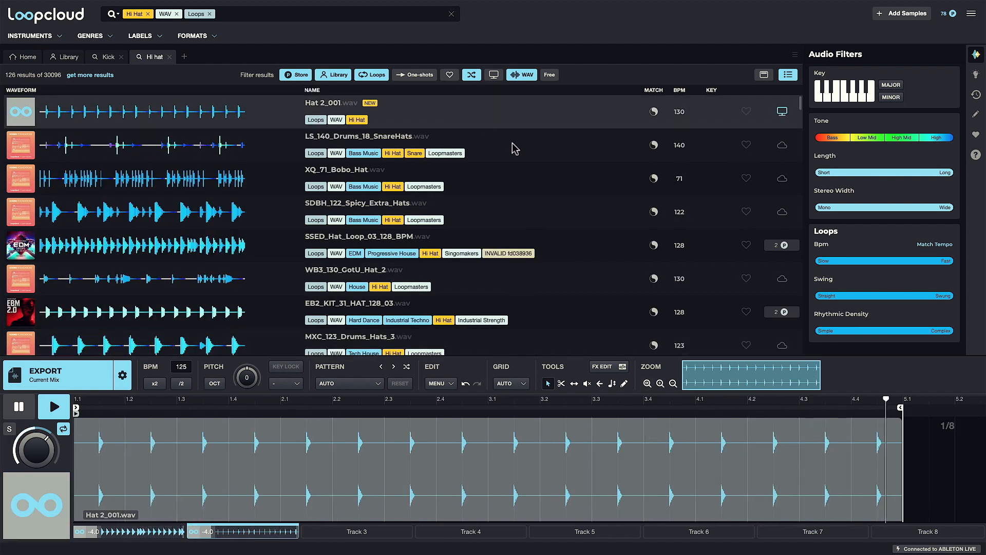
click(290, 531)
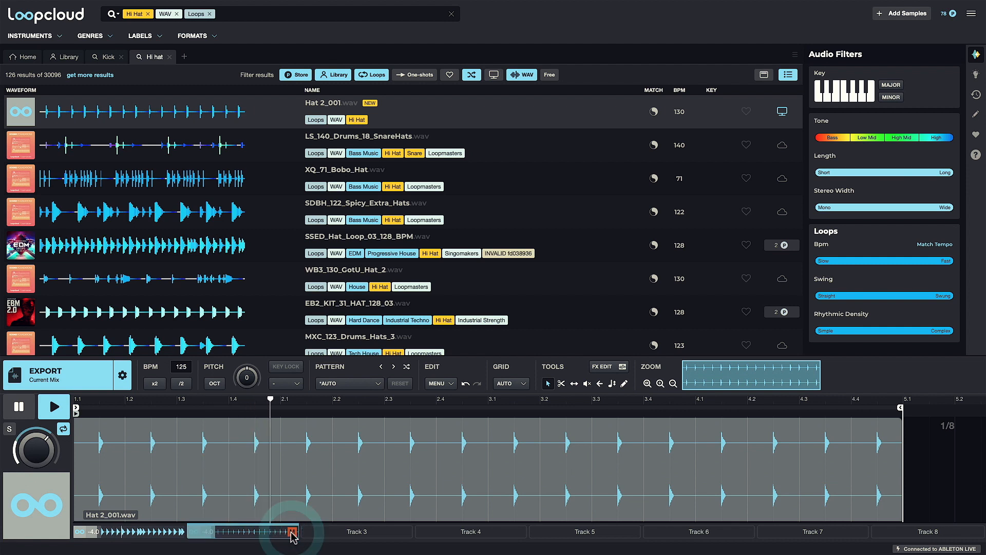
click(489, 398)
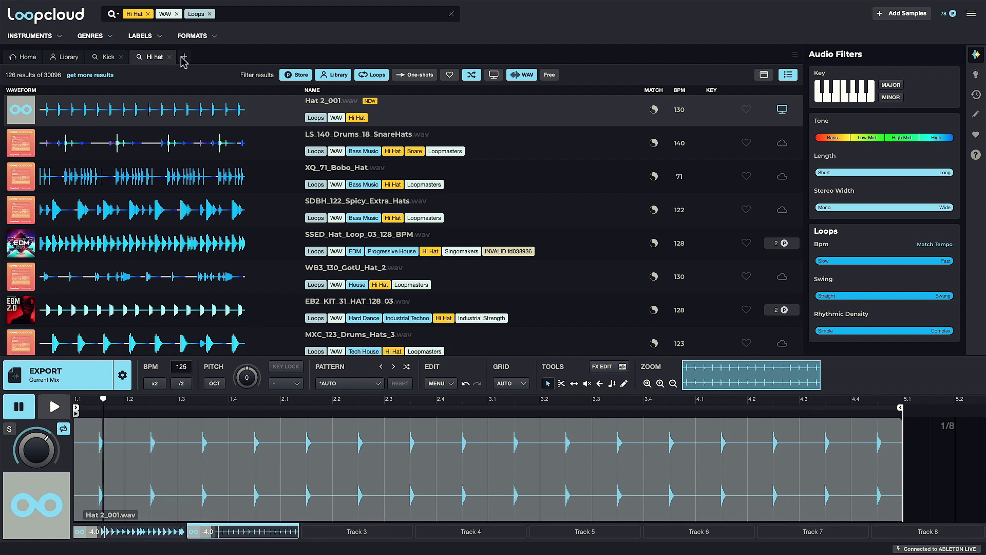
Step: Search 'snare' by the Snare tag, filter to one-shots and load RCT_Snare_Kudos onto track 3
text(snare)
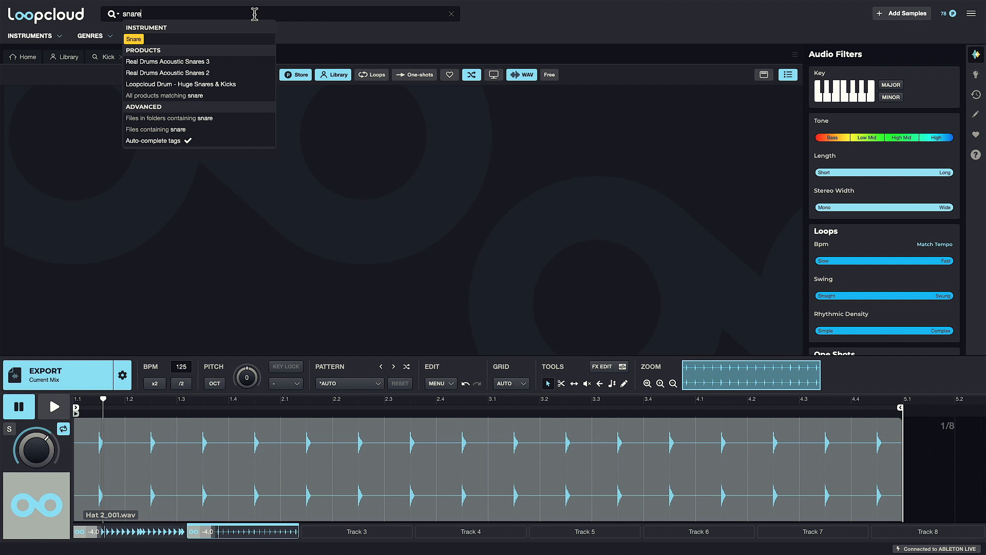
click(134, 39)
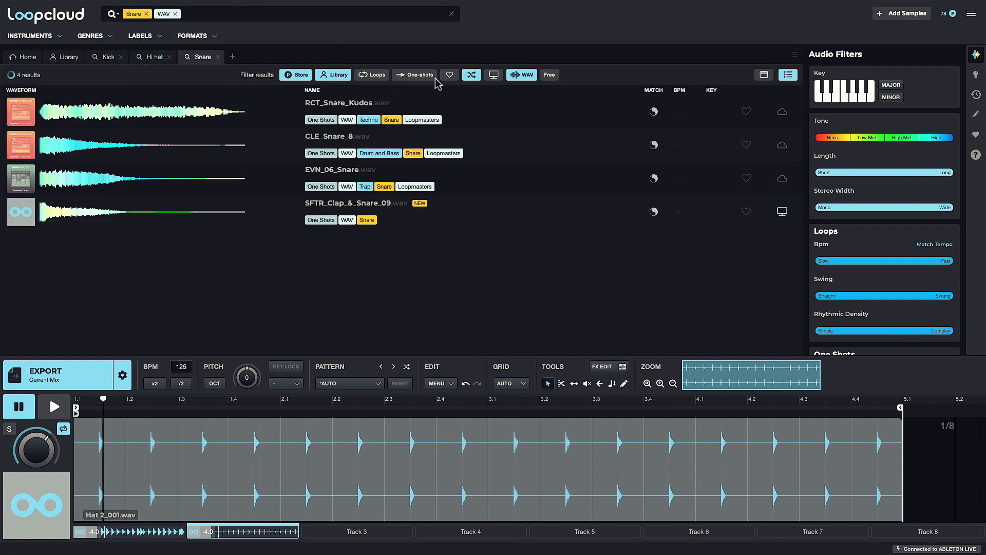
click(414, 74)
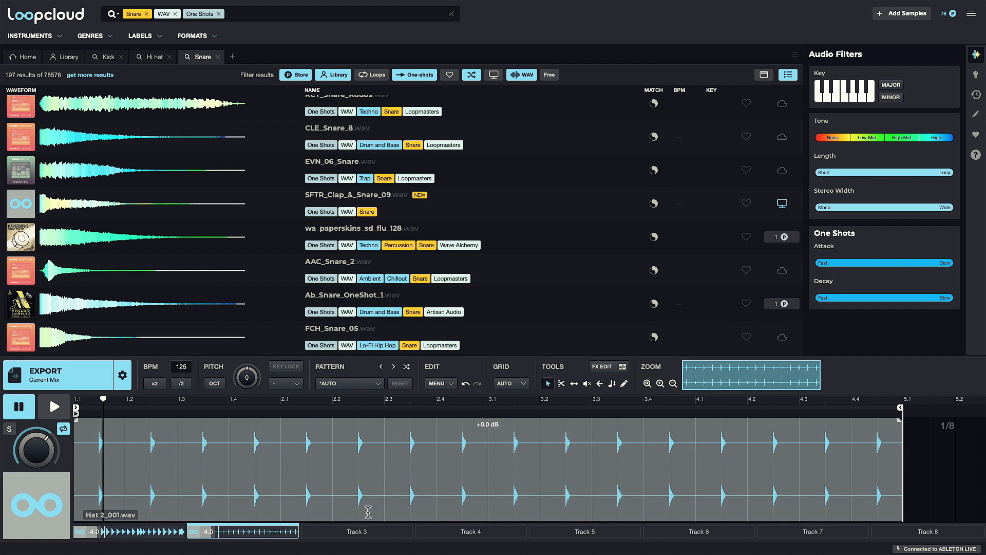
click(343, 103)
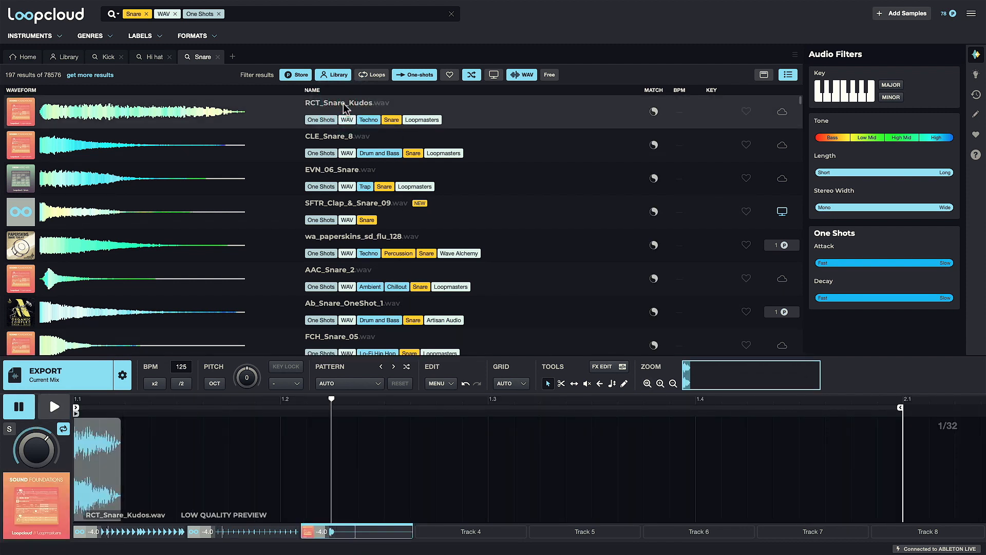
Step: Play the snare track and step its rhythm pattern up to House Snare 4
click(373, 383)
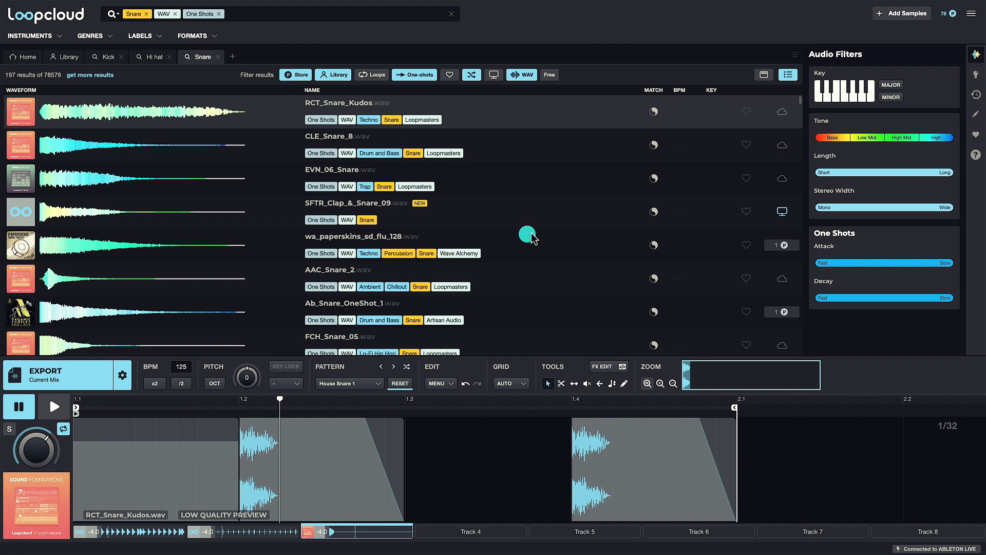
click(53, 406)
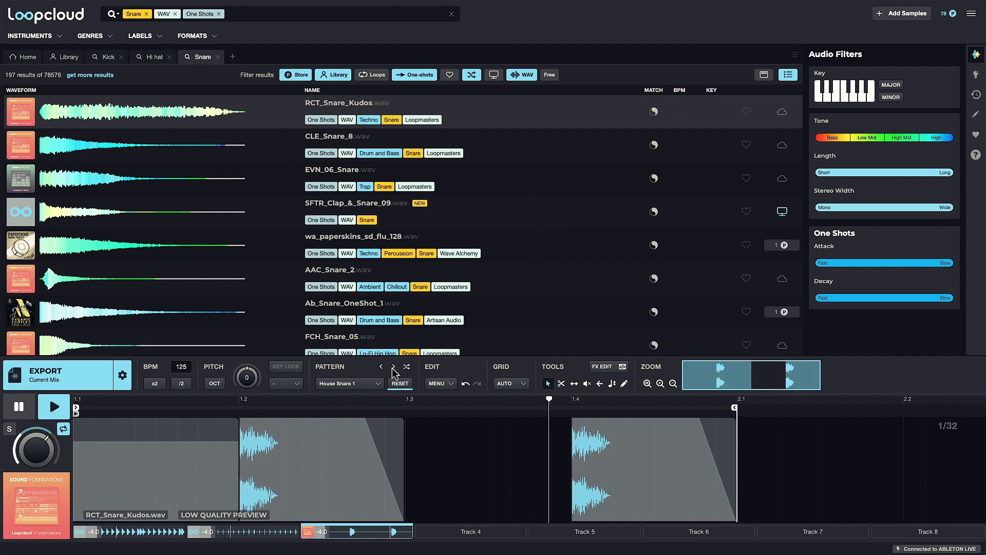
click(392, 366)
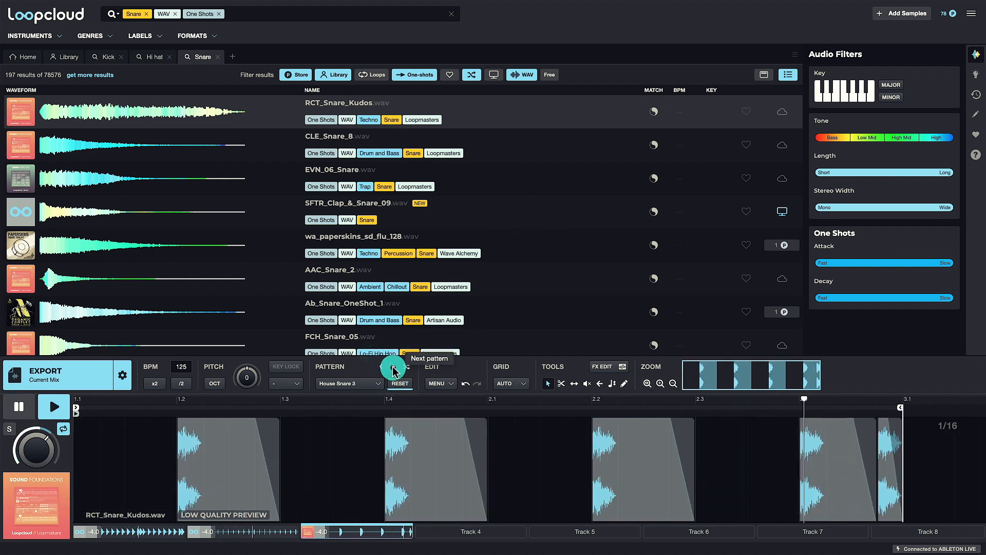
click(394, 367)
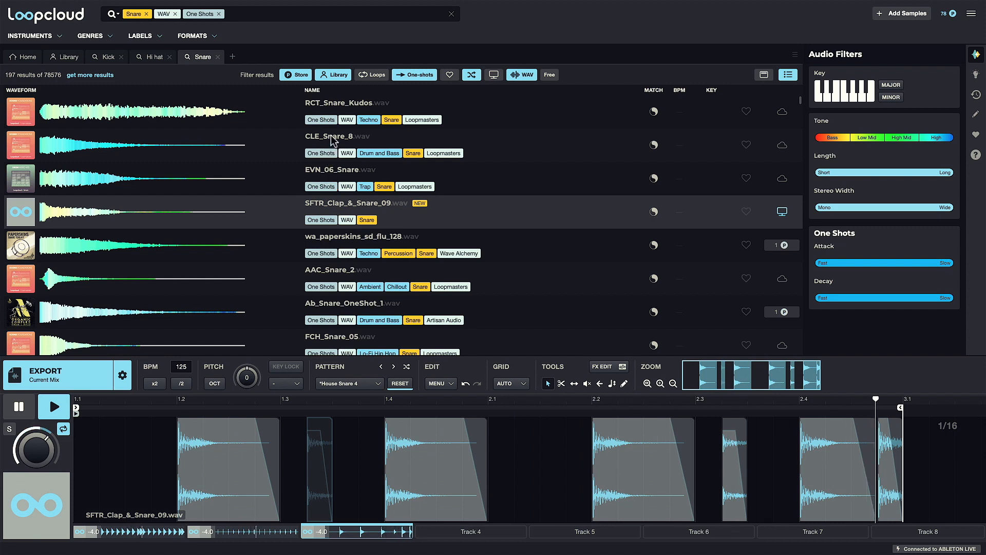
Step: Audition CLE_Snare_8 in the pattern, then switch back to RCT_Snare_Kudos
click(338, 135)
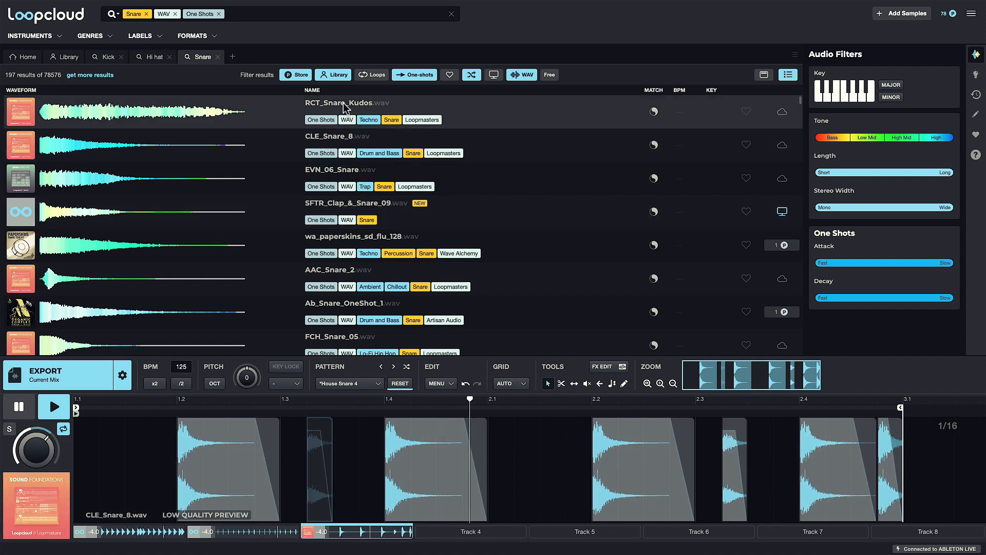
click(345, 103)
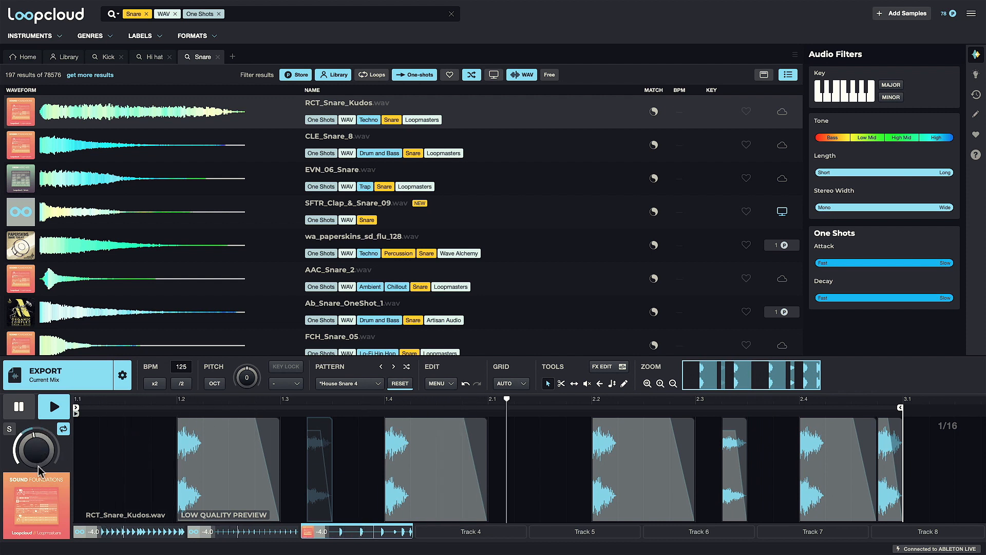
mouse_move(36, 450)
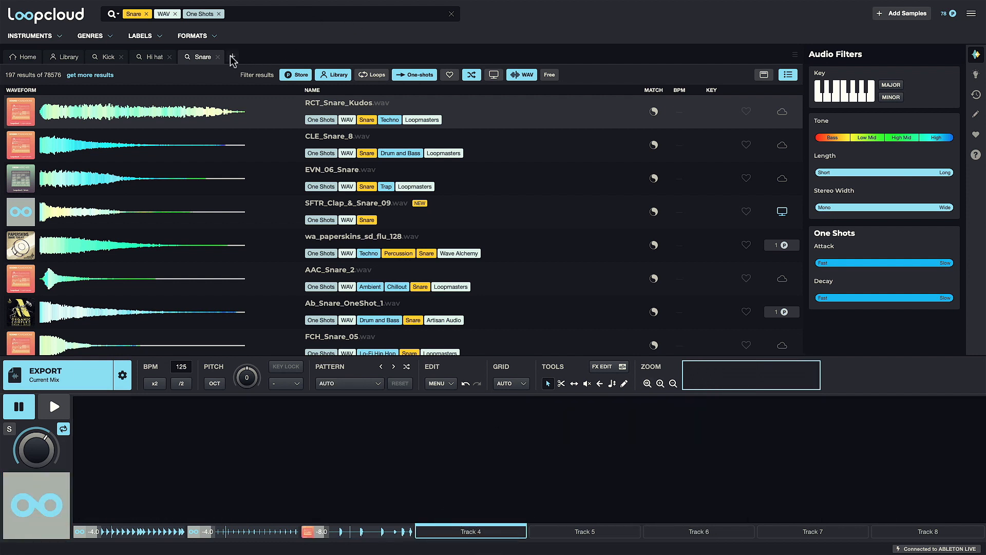
Step: Search the Top tag, filter to loops and audition the EDA_126_Basic_Guarana_Top loop for track 4
text(to)
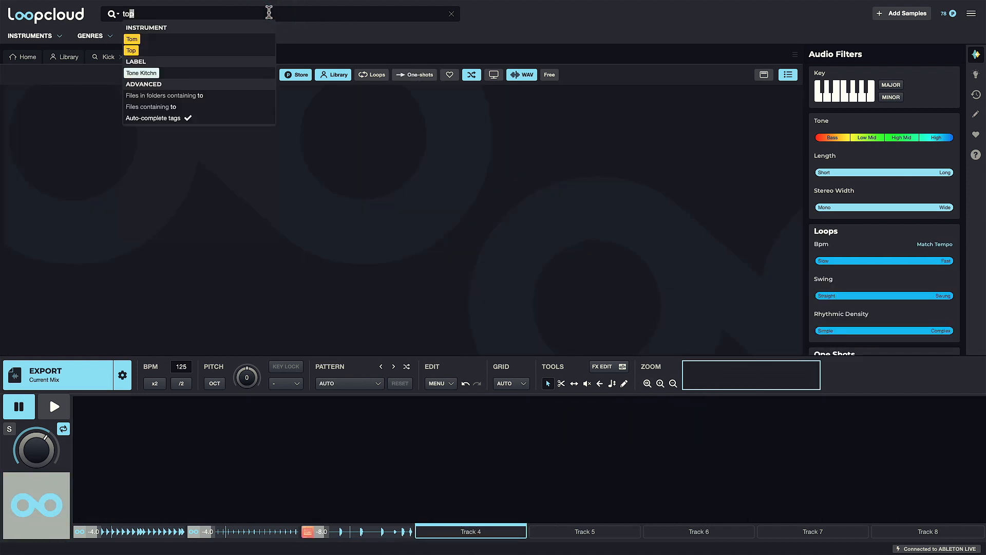
click(130, 50)
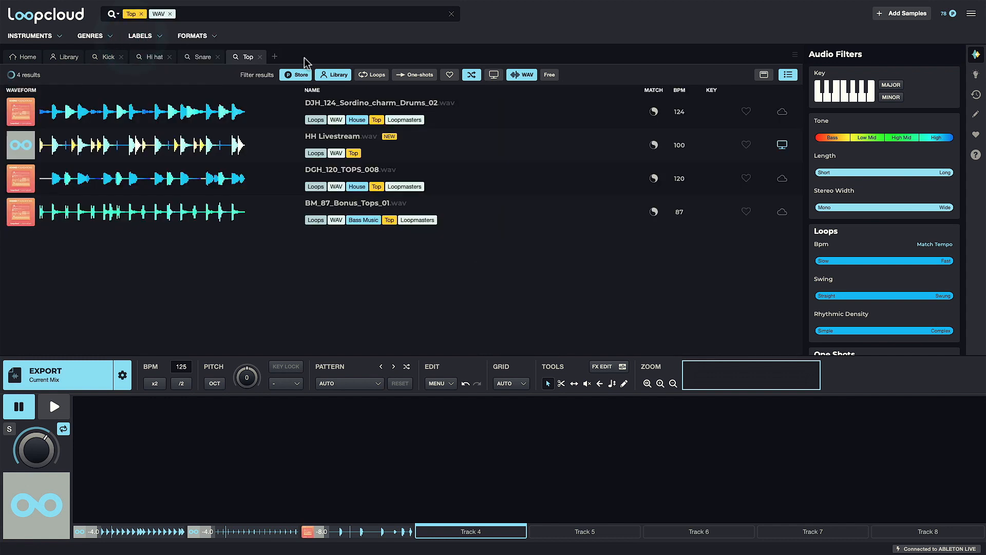
click(372, 74)
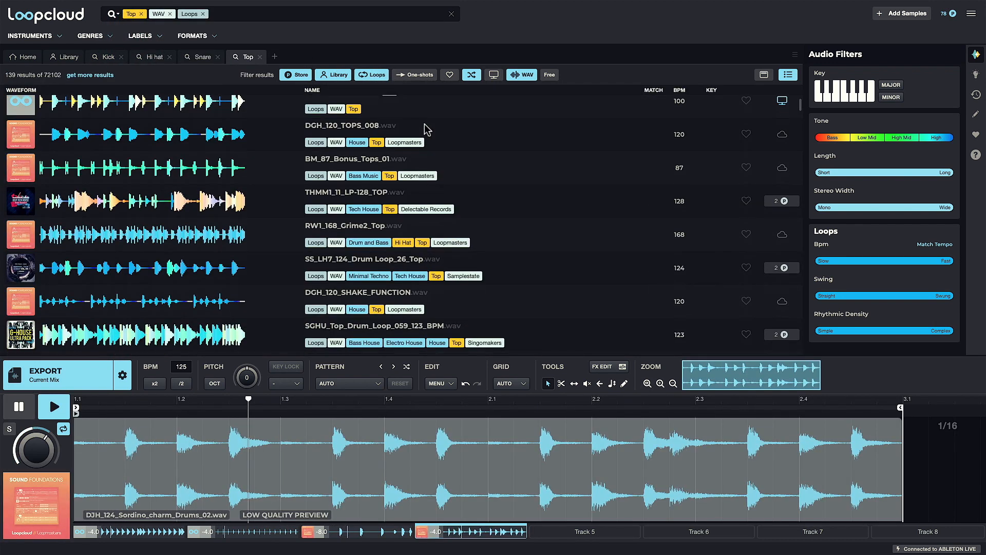
scroll(down, 3)
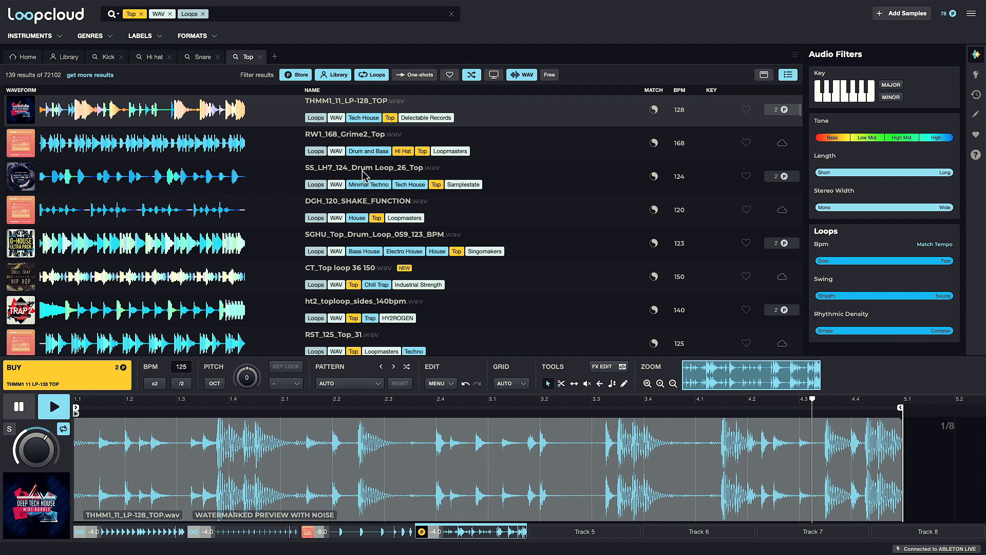
click(365, 175)
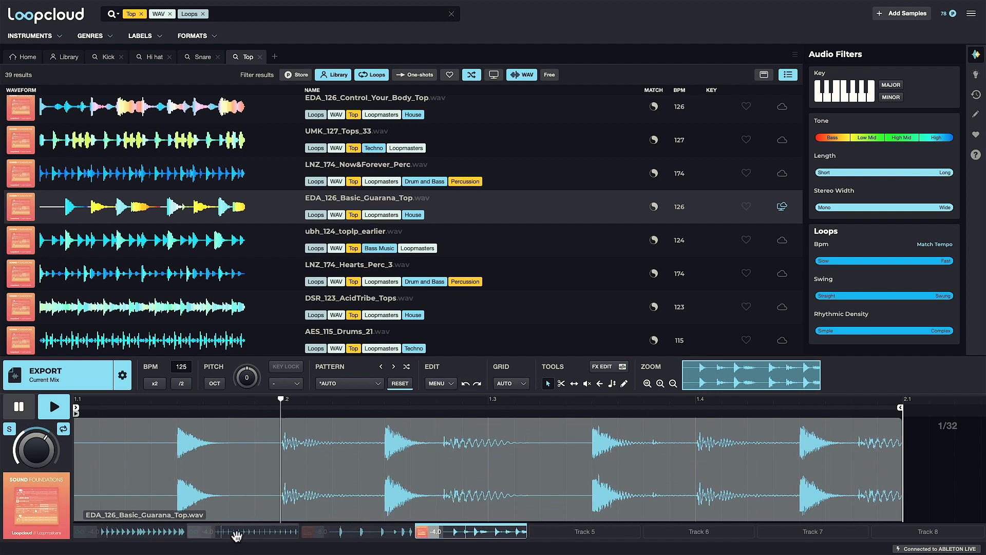
Step: Return to the hi-hat results, browse for RTS_124_Chunky_Hat, then begin a 'sub' search
click(150, 56)
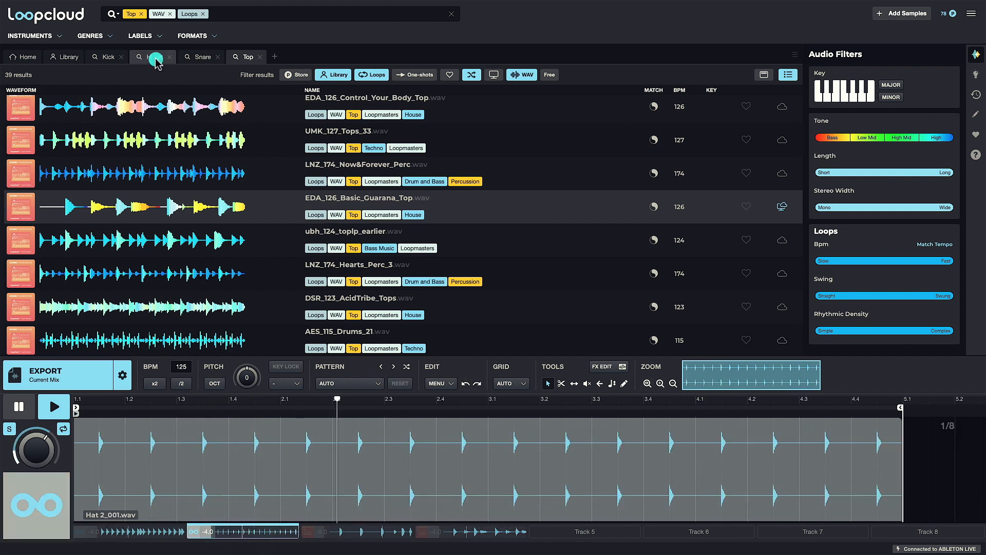
click(153, 56)
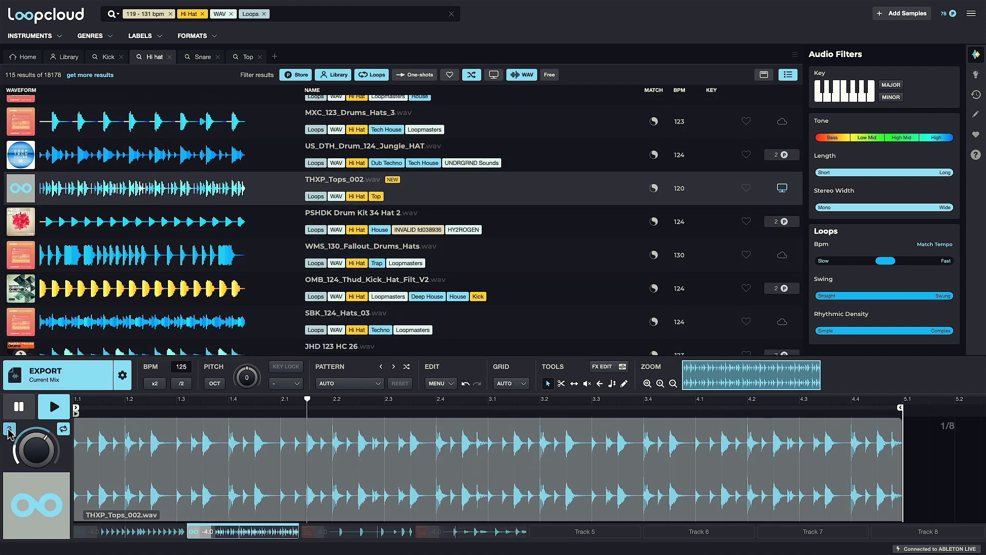
scroll(down, 3)
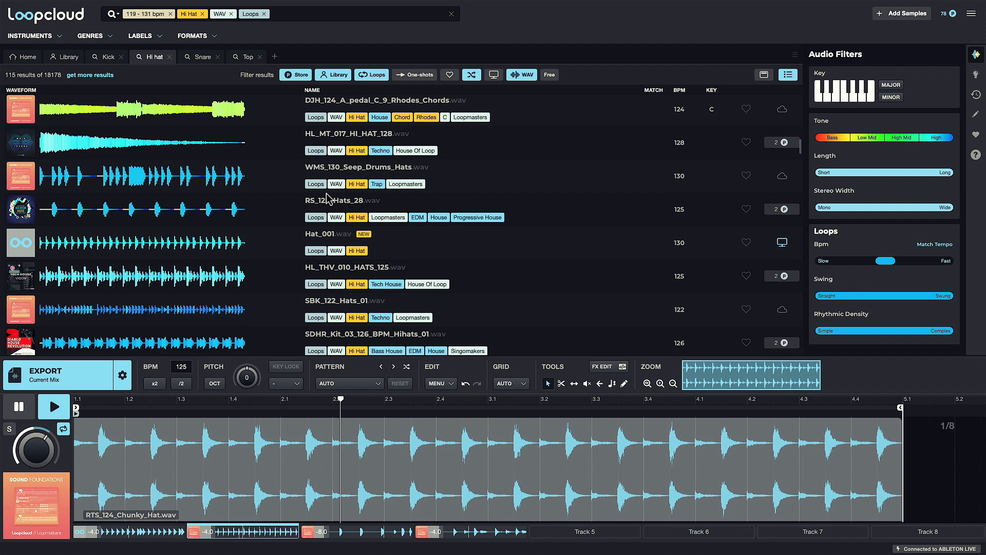
scroll(up, 3)
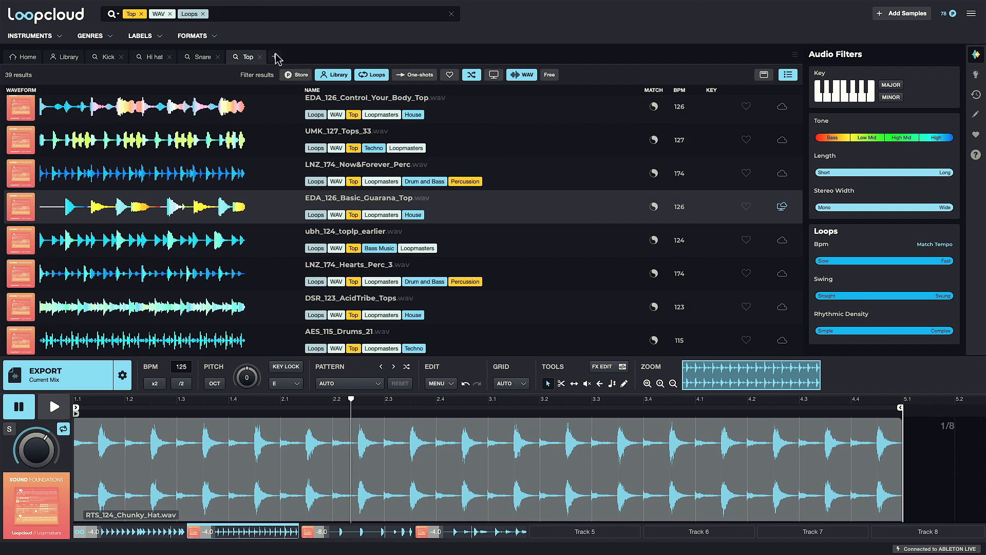
text(sub)
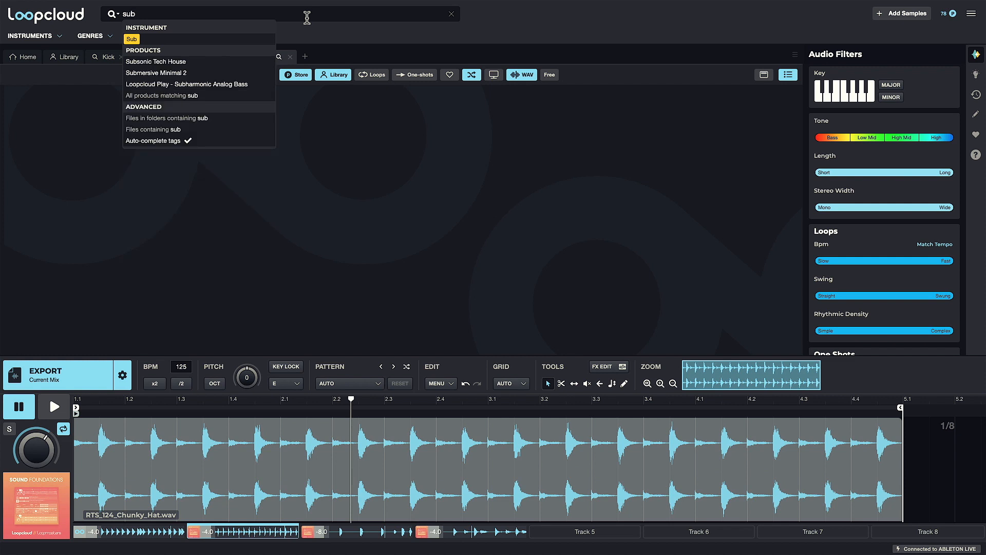
Step: Search by the Sub instrument tag to find MPSL6 - Sub Loop 056 for track 5
click(131, 39)
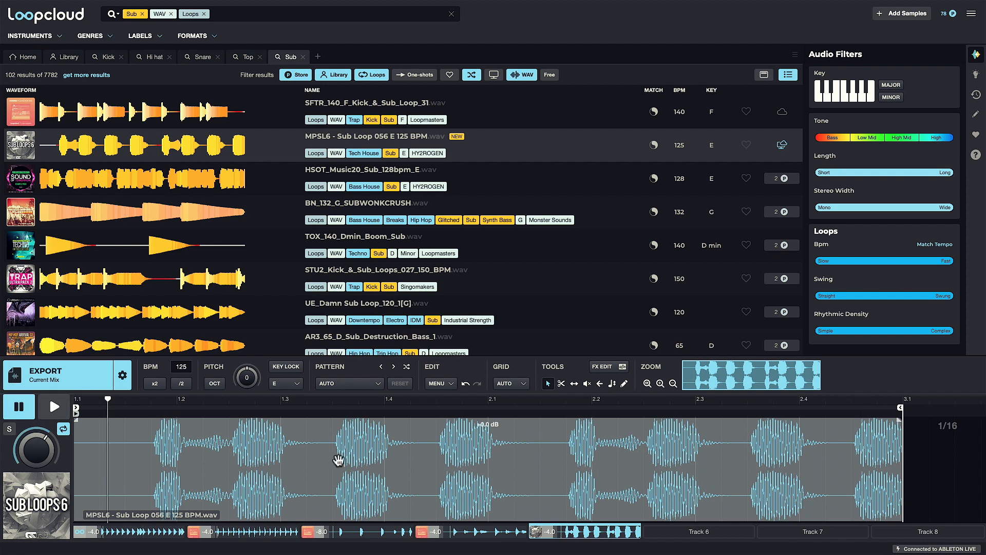
mouse_move(618, 484)
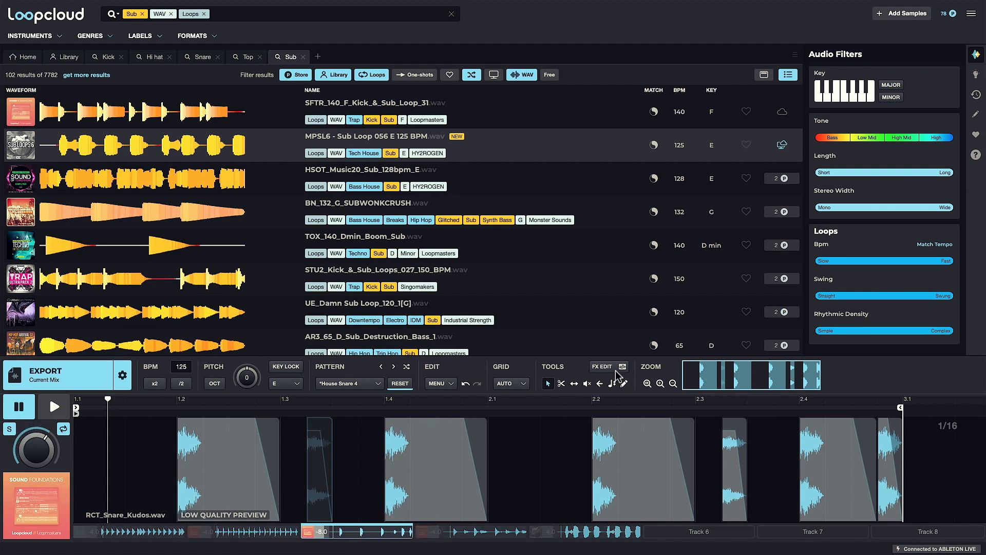
Step: Add a Delay from the factory presets to the snare track with 1/16 time and adjusted wet level
click(492, 340)
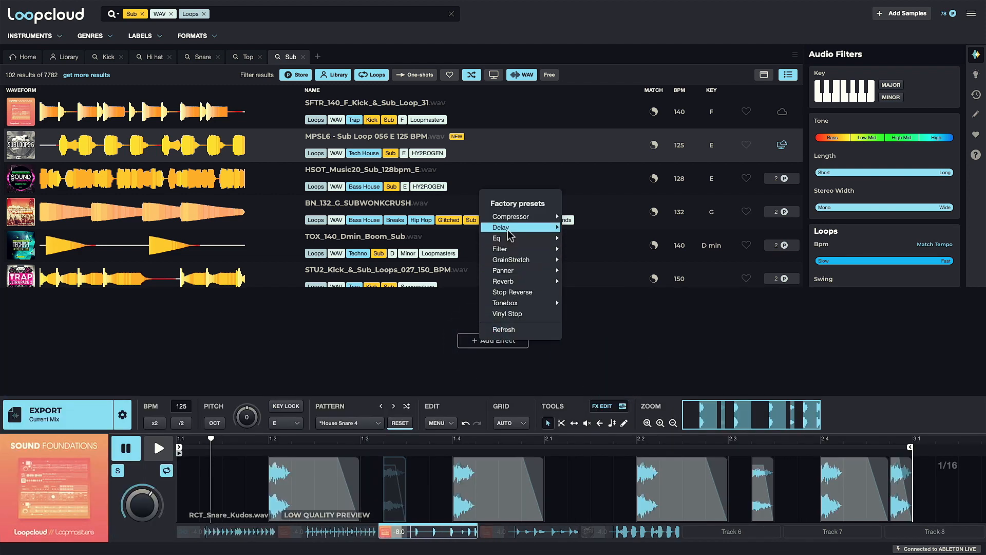
click(500, 227)
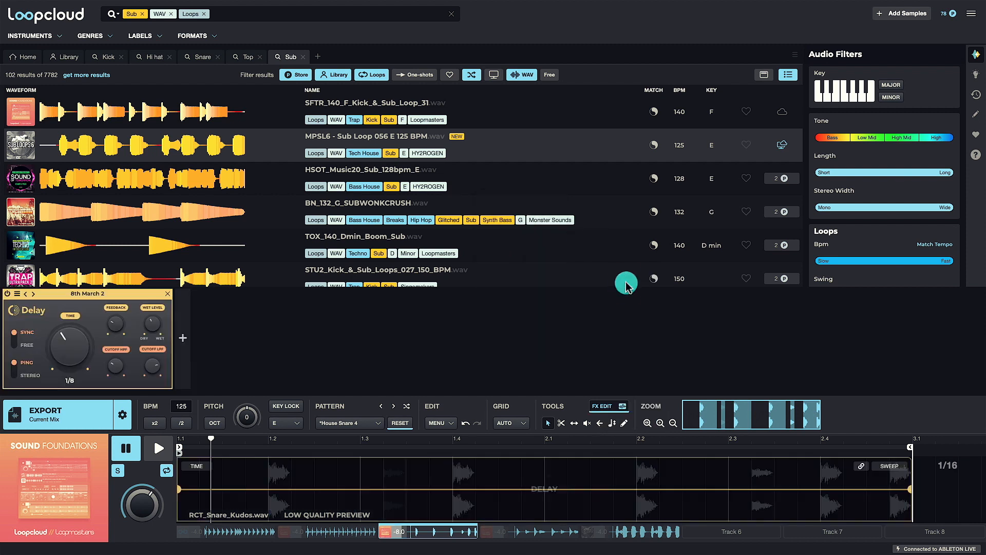
click(158, 447)
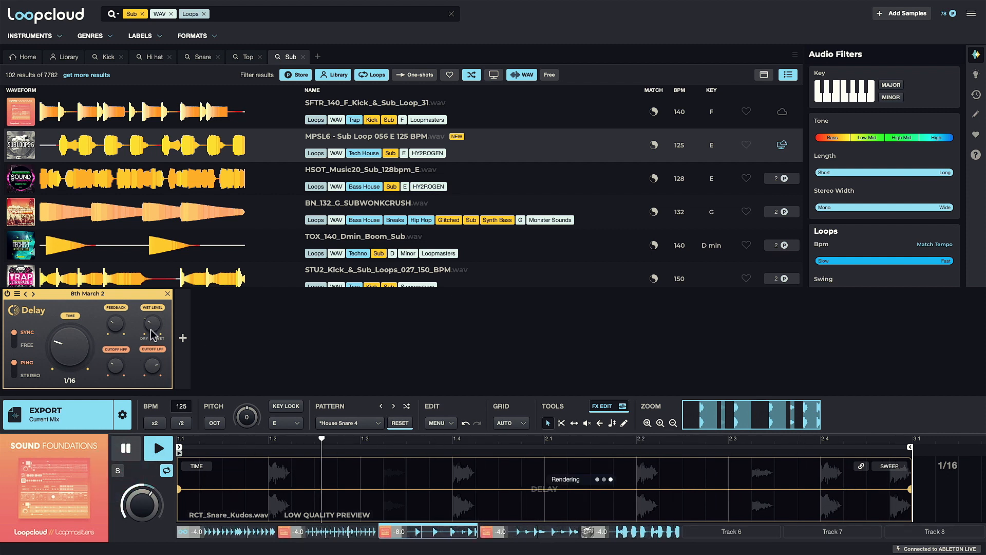
click(152, 326)
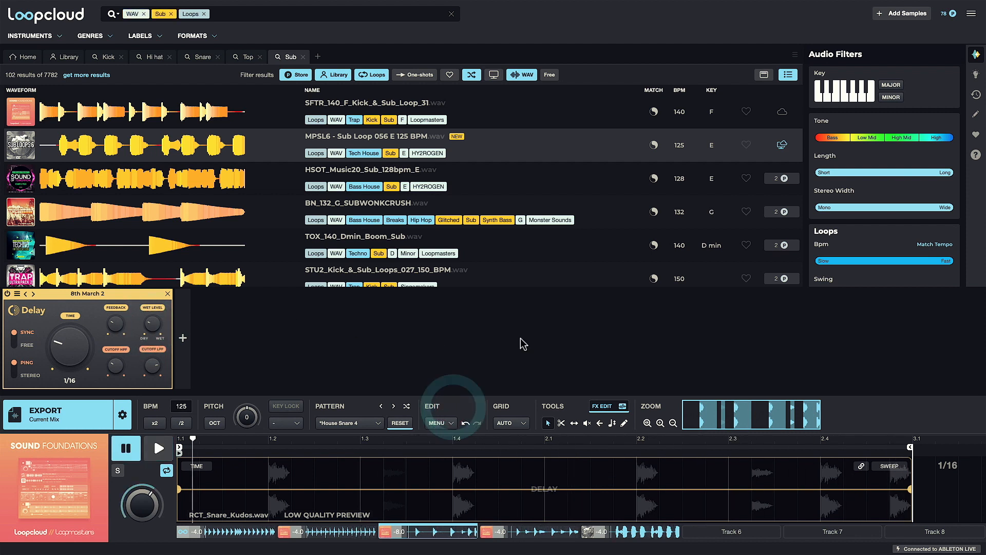
mouse_move(271, 344)
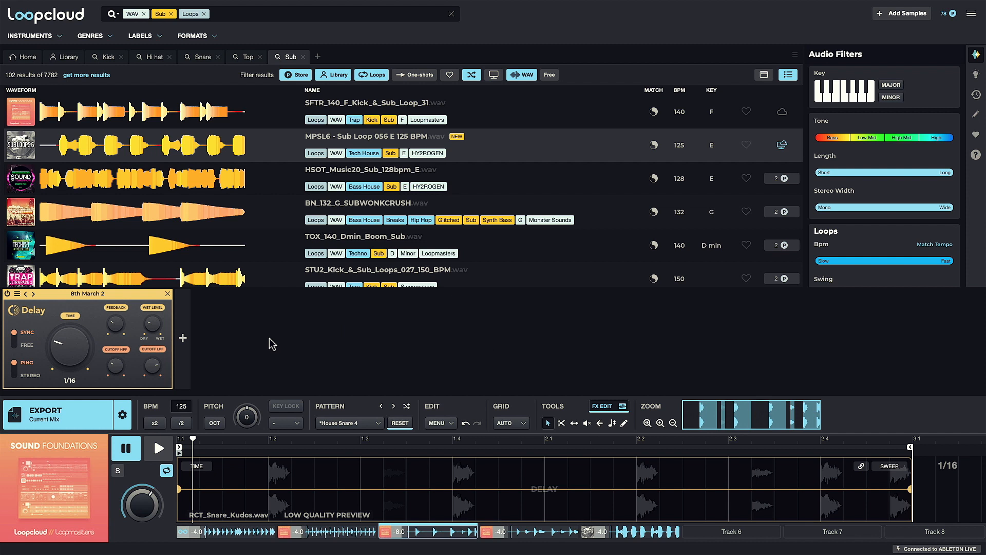
mouse_move(265, 343)
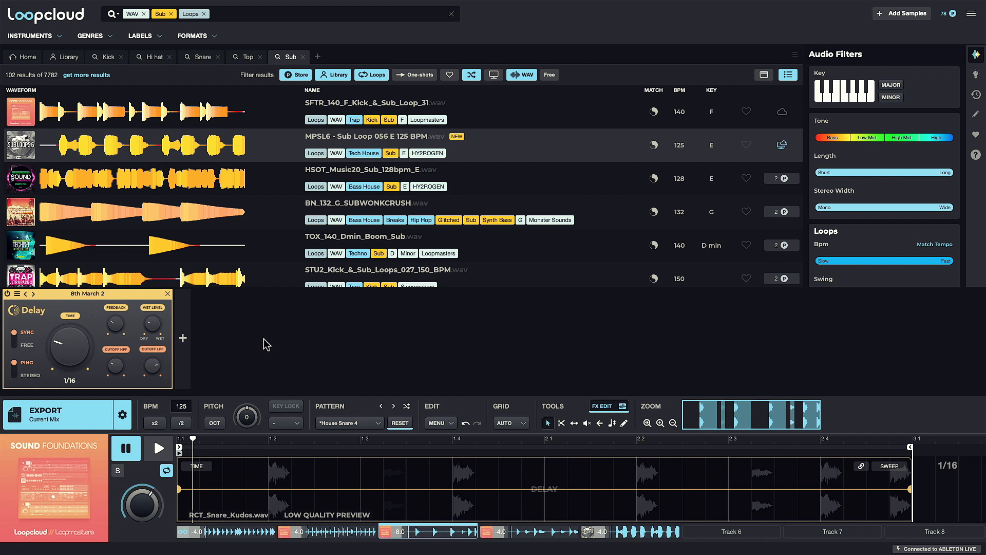
mouse_move(258, 345)
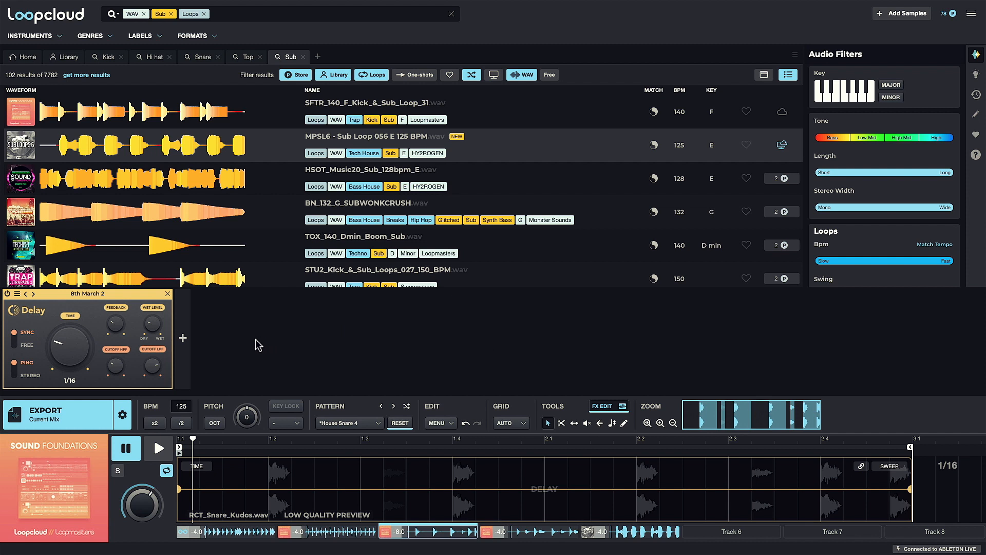
mouse_move(200, 57)
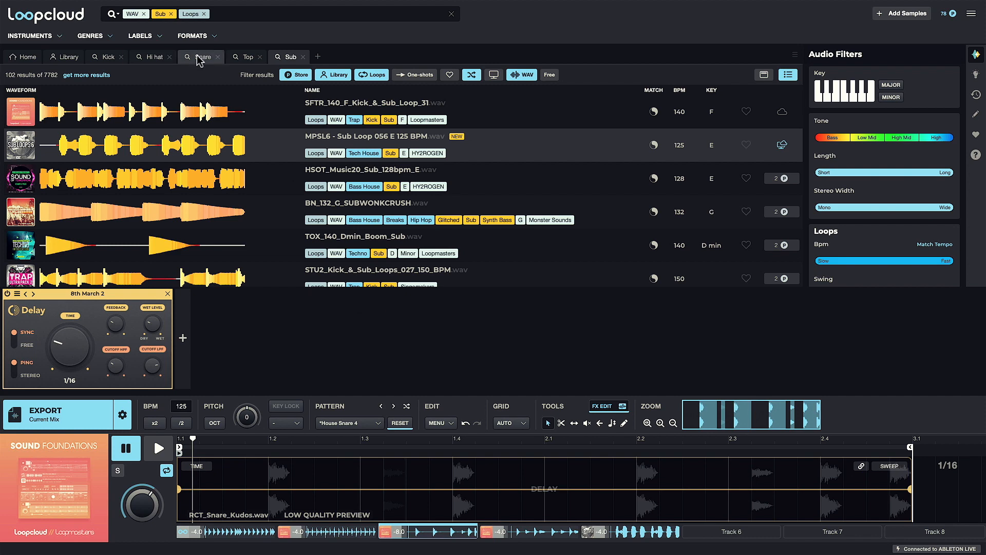
Step: Switch to the snare search results and browse down the one-shots
click(203, 57)
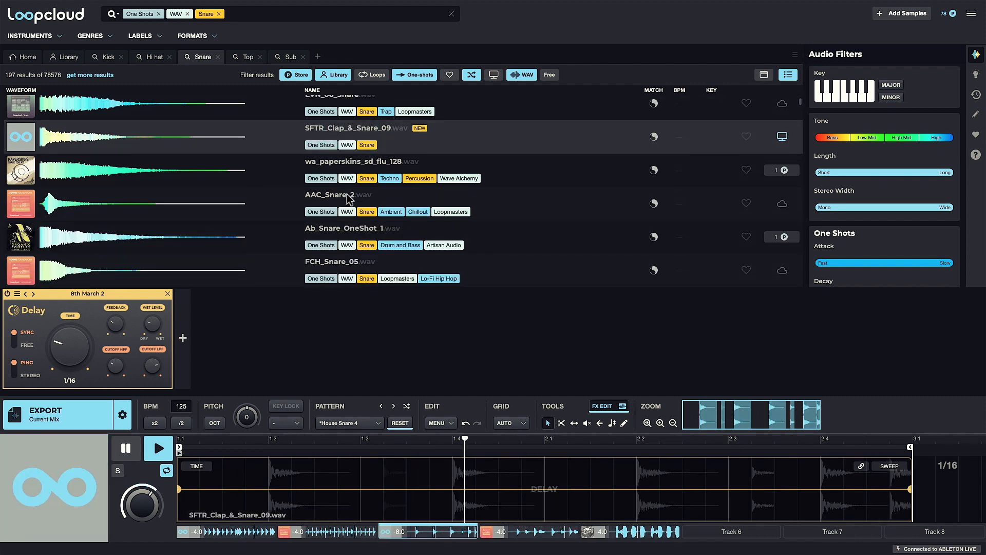
scroll(down, 3)
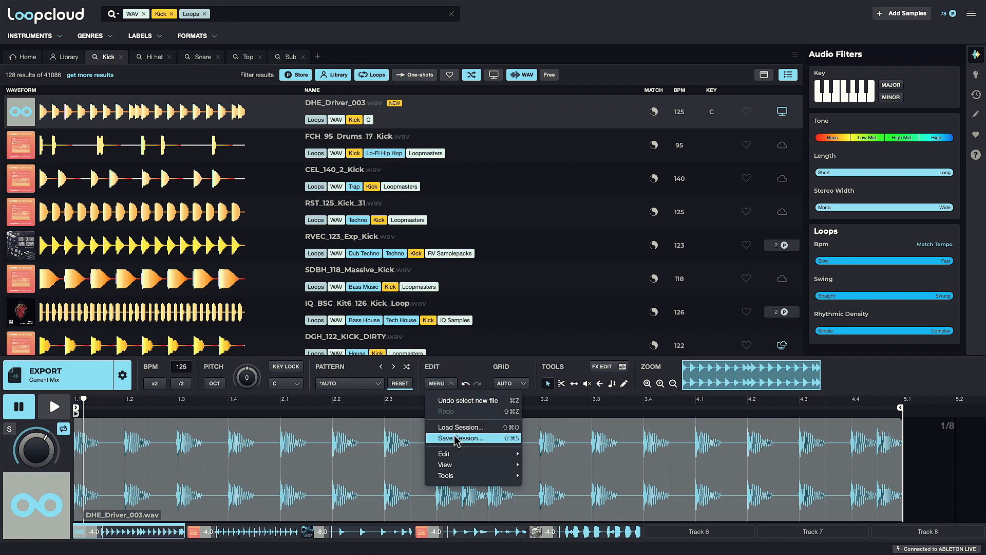
click(462, 438)
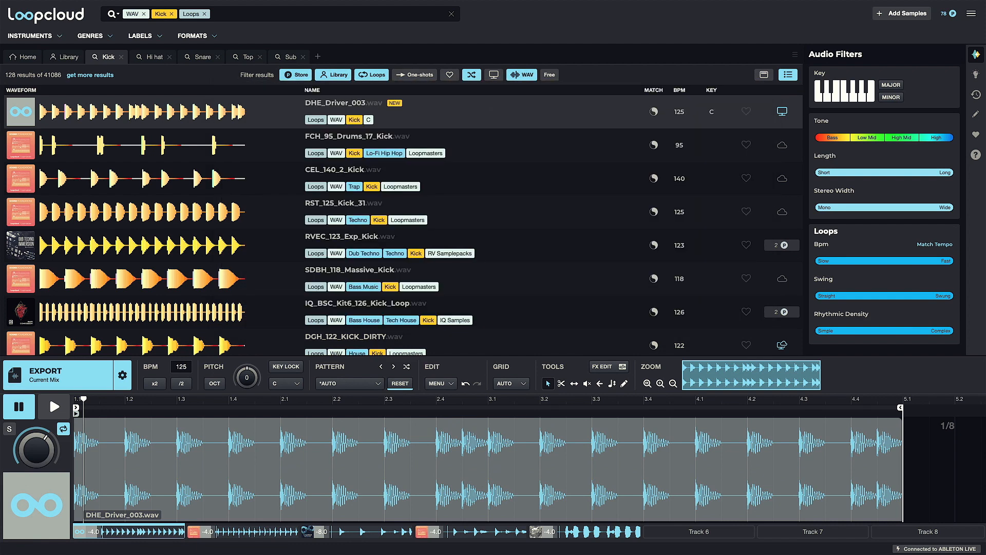
click(441, 383)
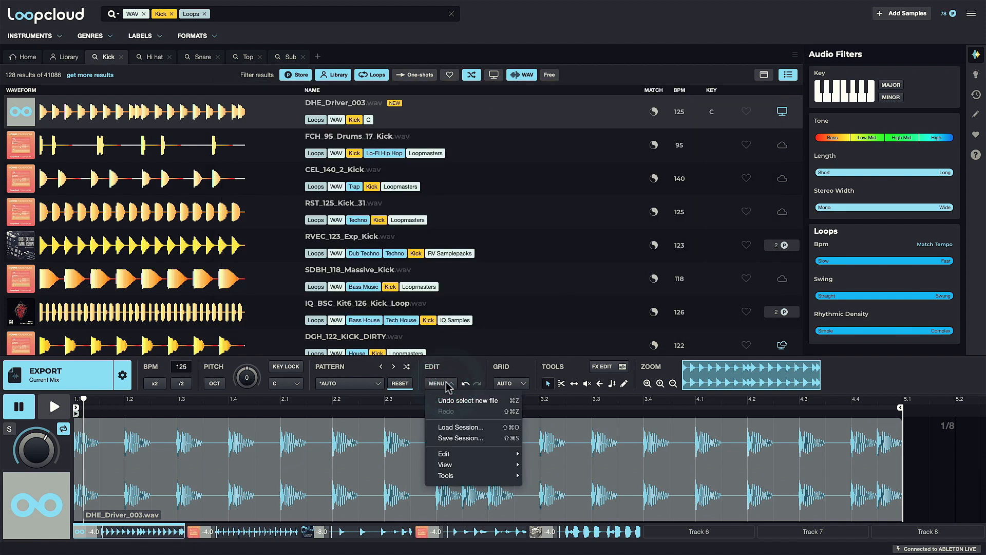
mouse_move(496, 430)
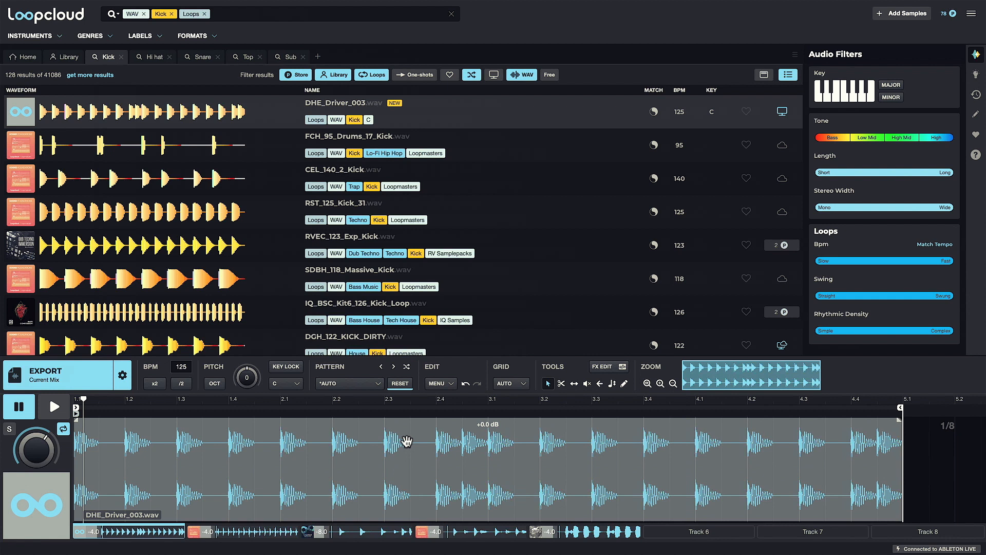
mouse_move(310, 437)
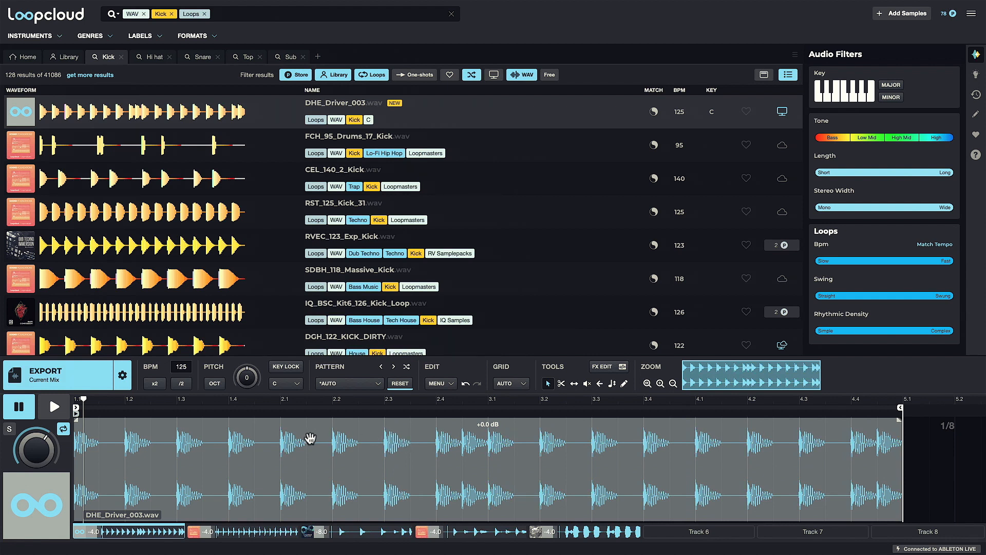
mouse_move(128, 432)
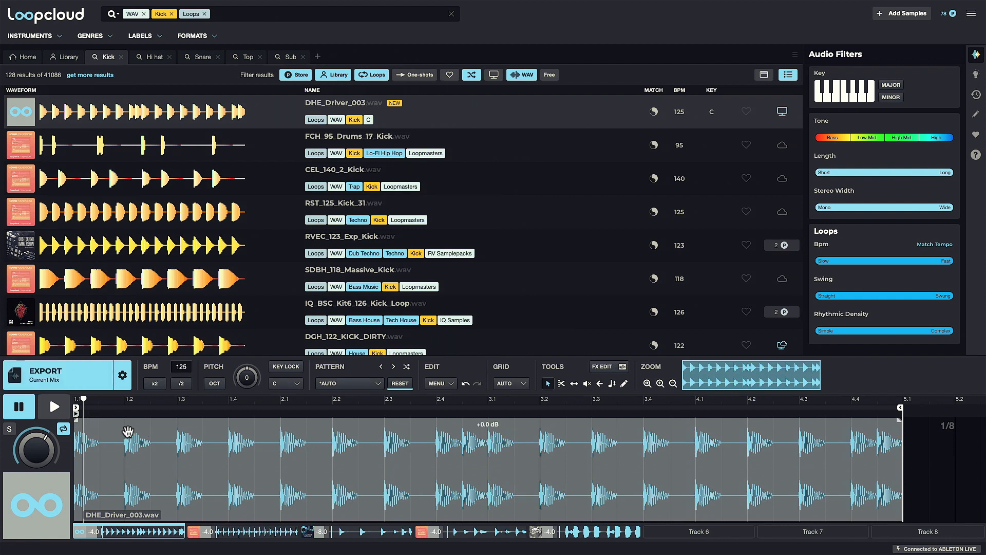
mouse_move(125, 407)
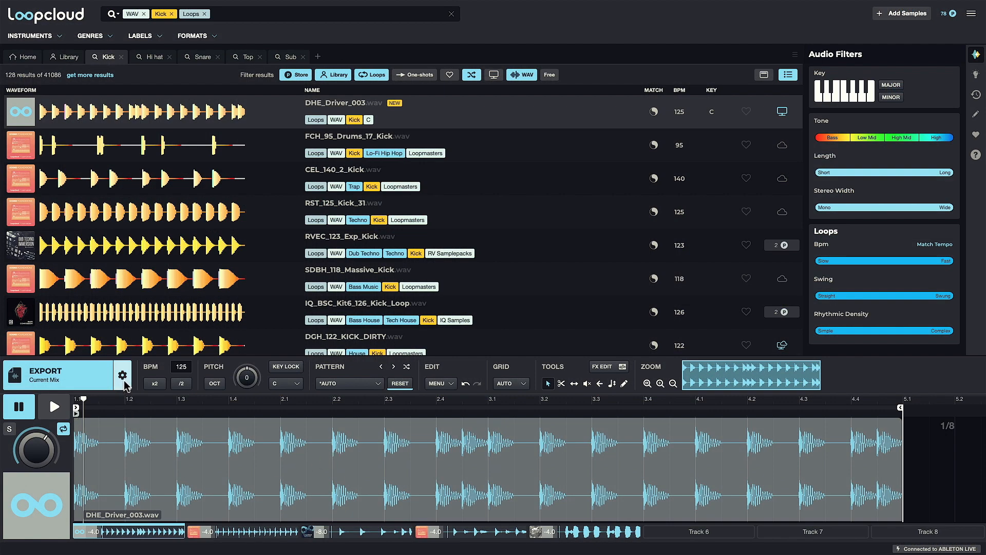
Step: Set the export option to Processed Separate Files in the export preferences
click(123, 374)
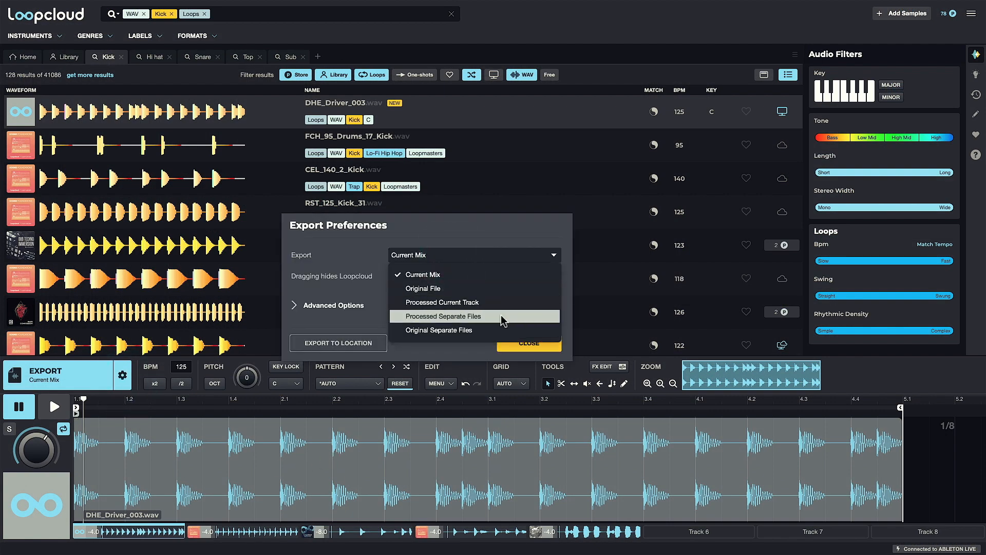
click(442, 315)
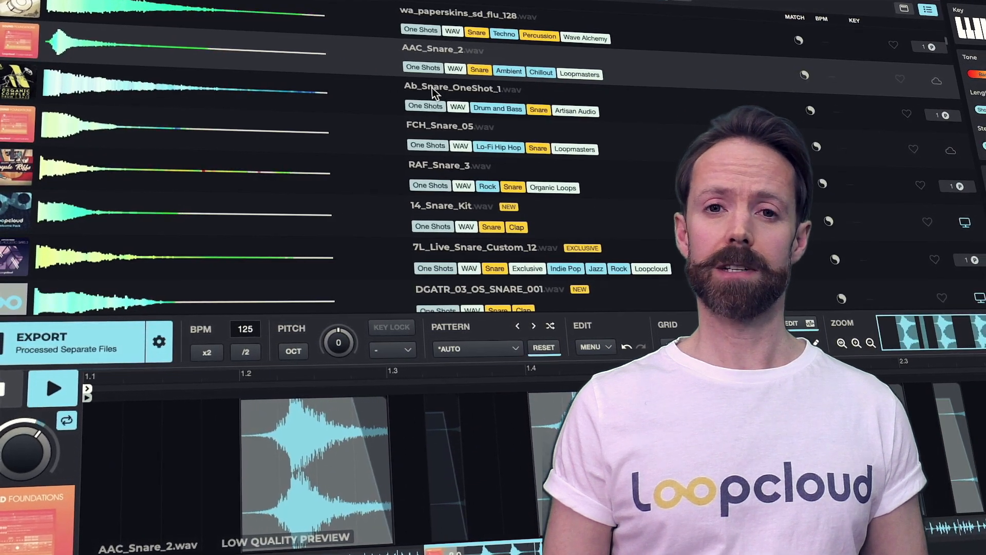
Step: Load Ab_Snare_OneShot_1 onto the snare track in place of AAC_Snare_2
click(452, 88)
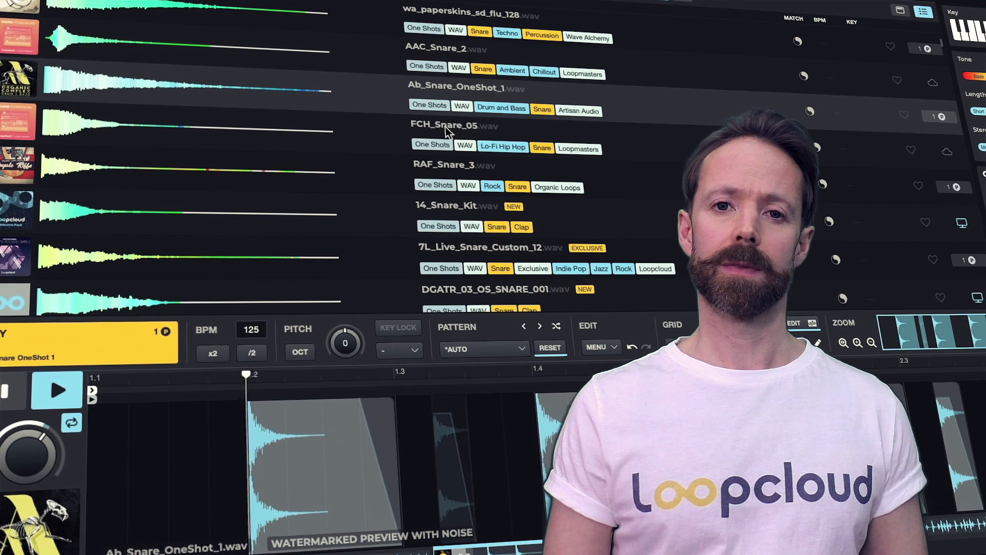